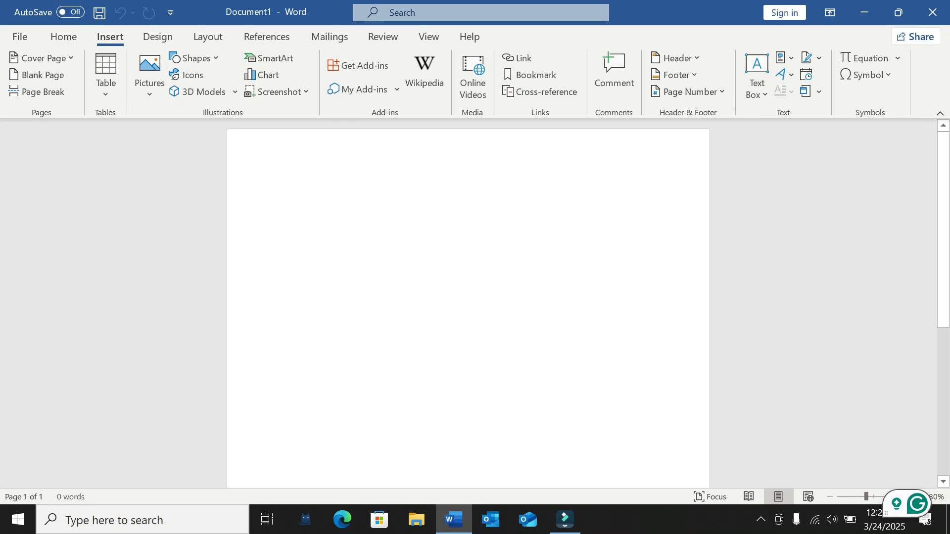
From the Insert tab on the blank document, show the Pictures source options.
left_click(283, 191)
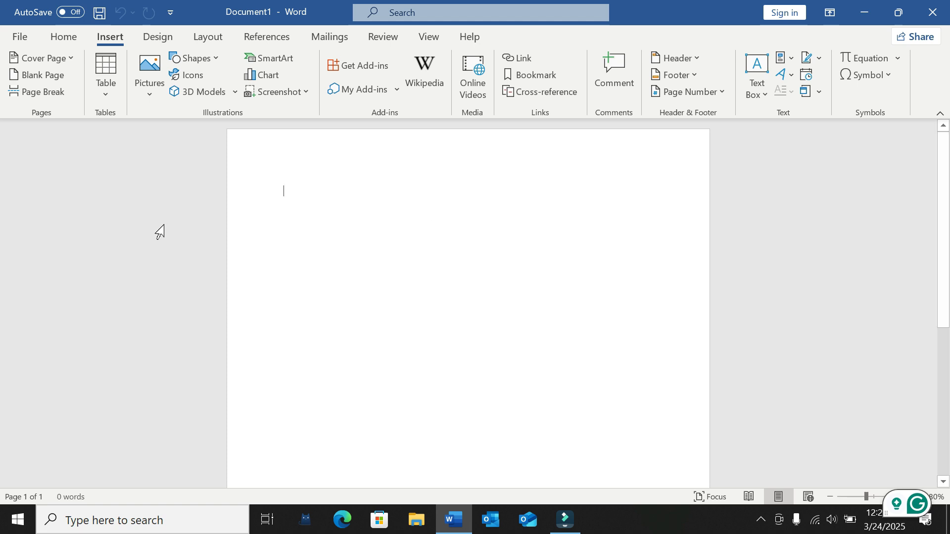
left_click(157, 36)
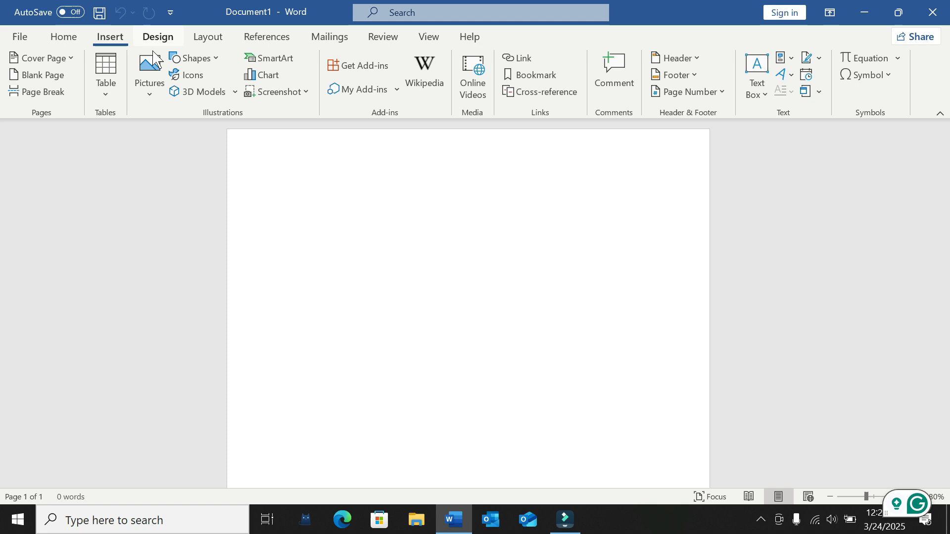
left_click(149, 70)
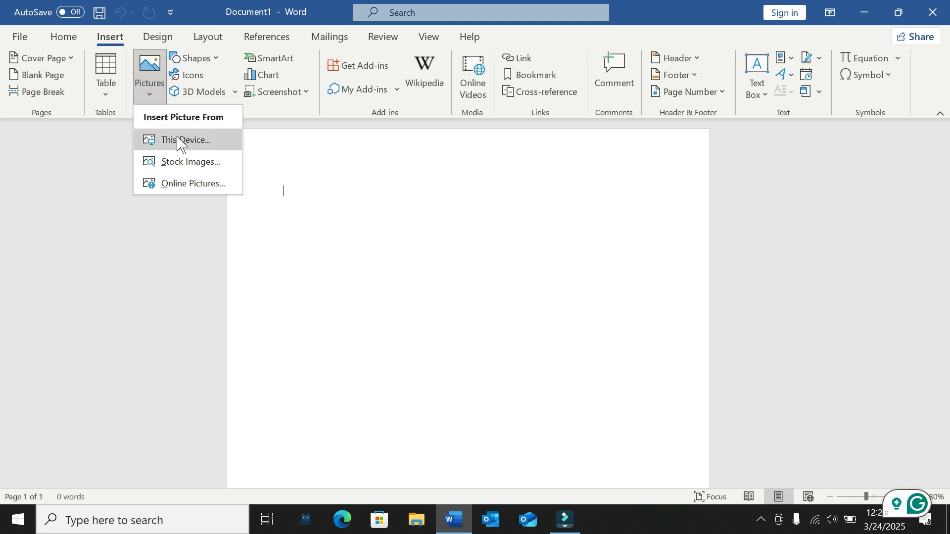
Insert the handwritten signature image file from this device.
left_click(186, 140)
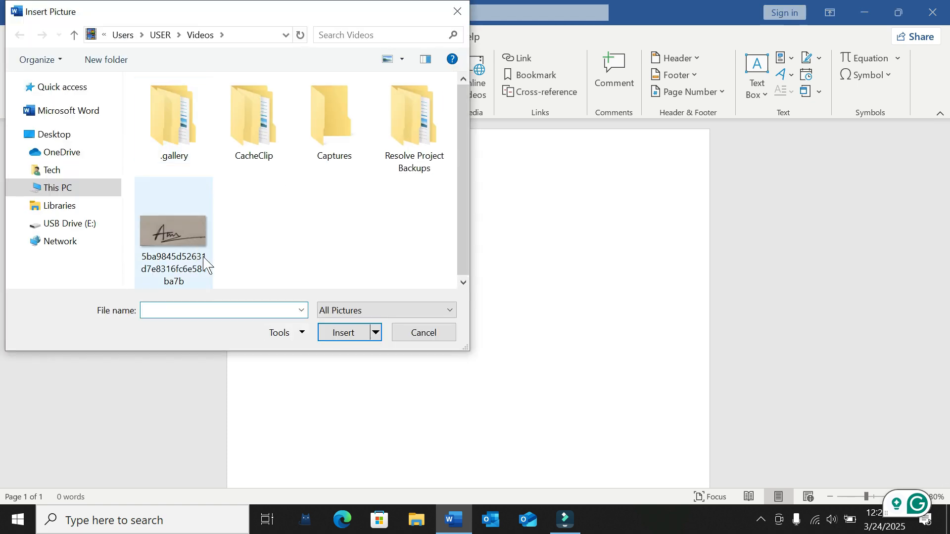
left_click(240, 260)
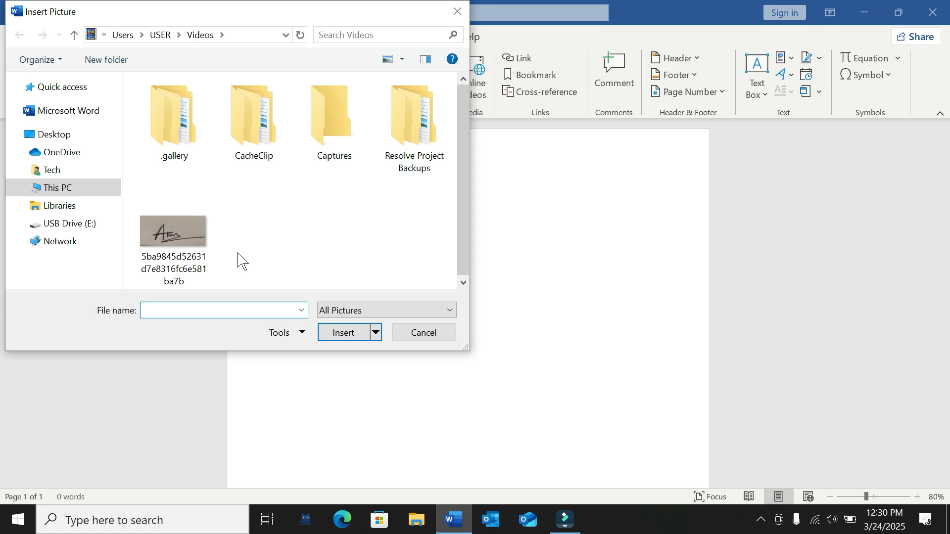
mouse_move(215, 253)
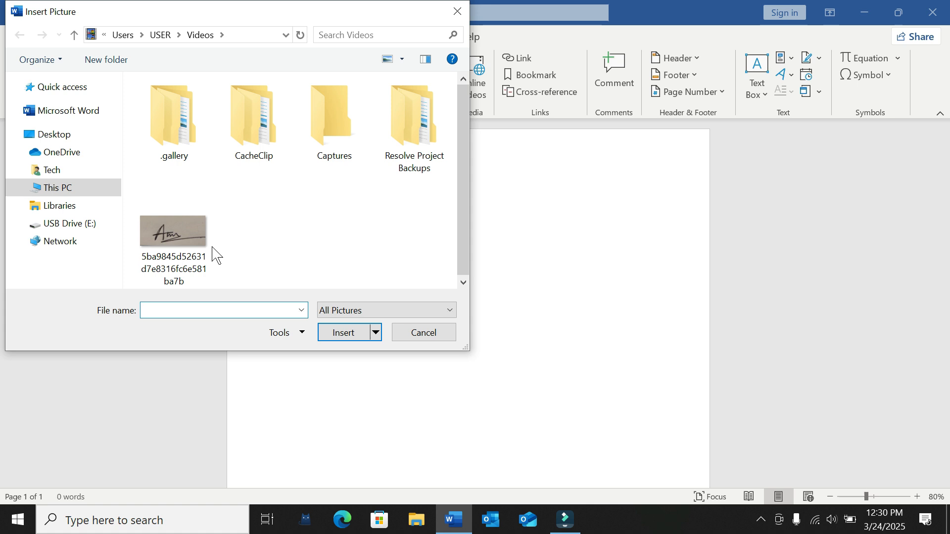
left_click(342, 333)
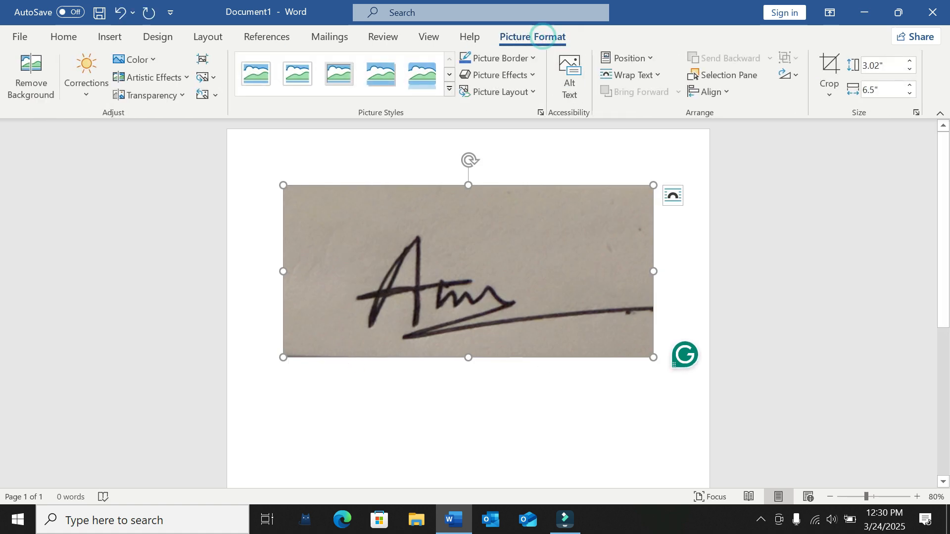
mouse_move(144, 62)
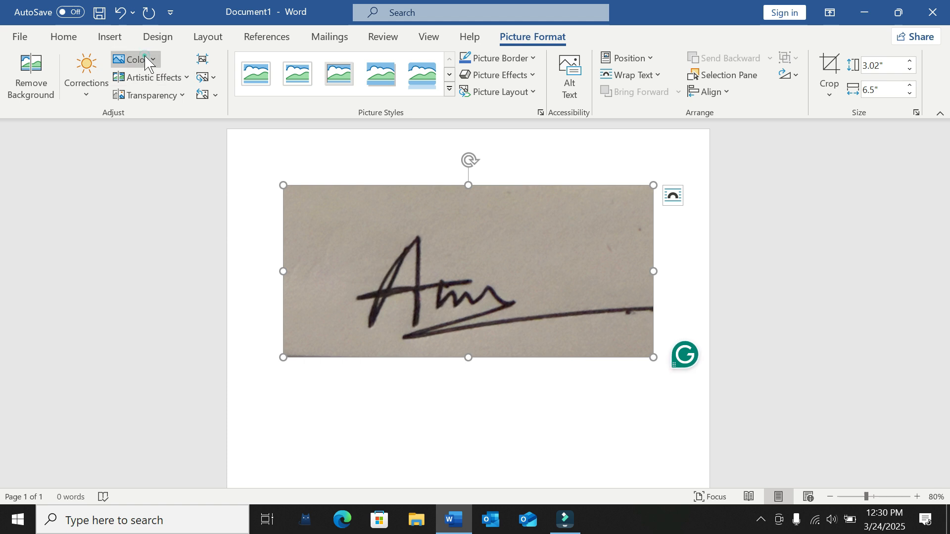
Show the Color recolour options for the signature picture.
left_click(136, 60)
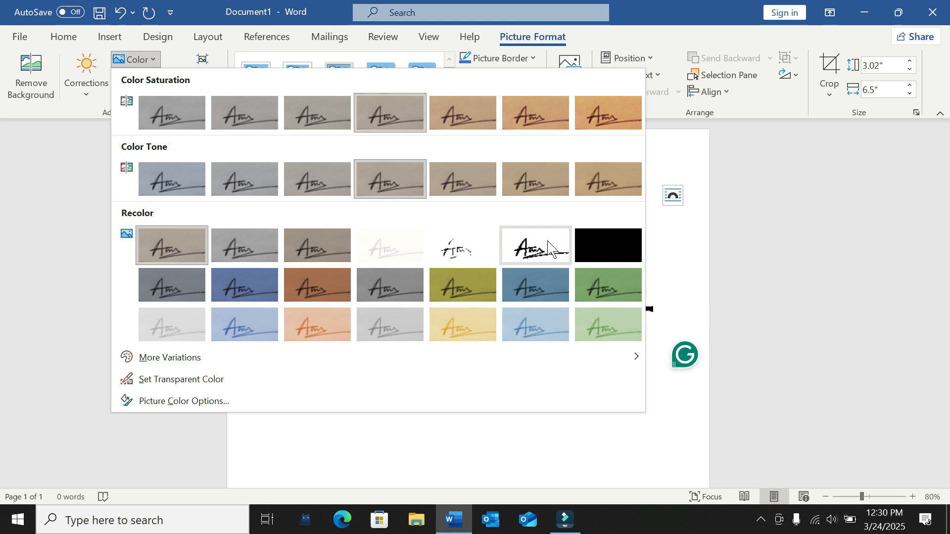
Recolour the signature picture with the Black and White preset.
left_click(535, 245)
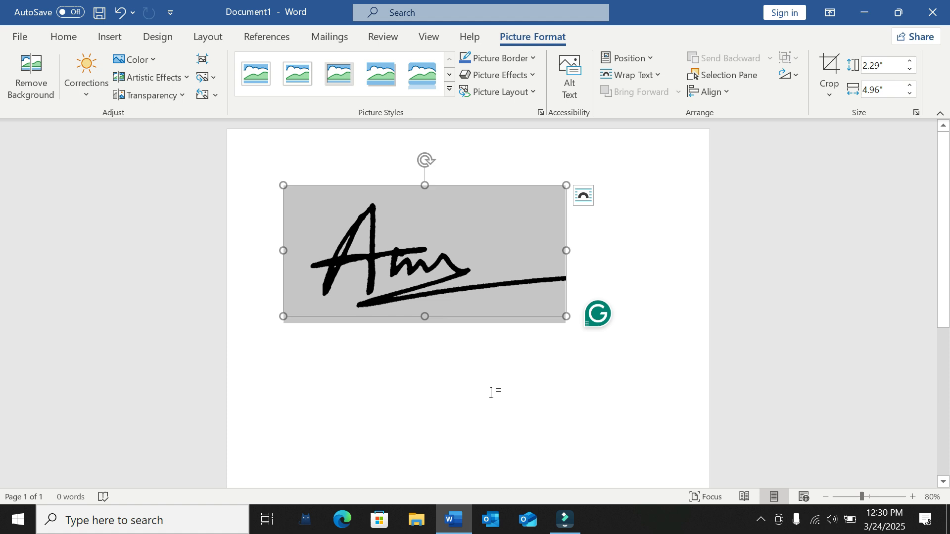
mouse_move(667, 301)
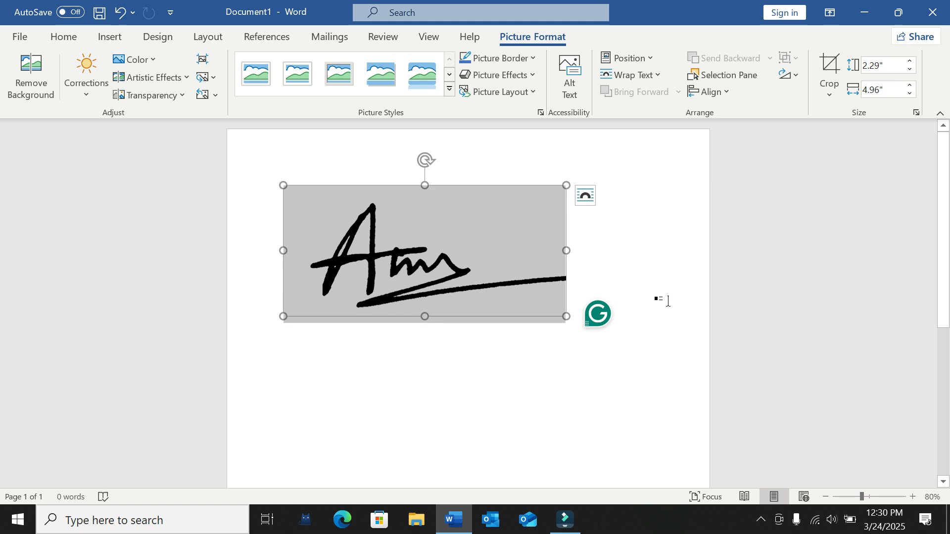
left_click(109, 37)
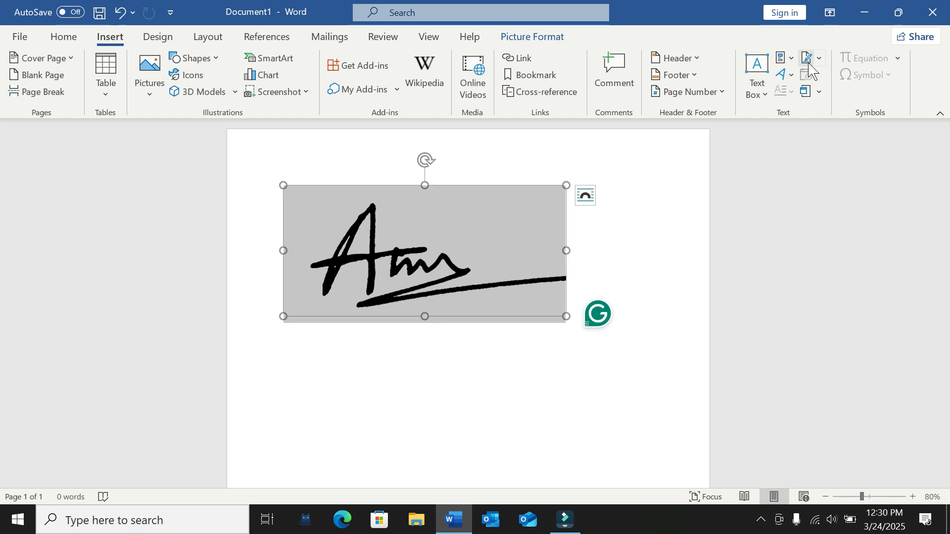
Add a signature line with signer name 'Ans' and title 'Manager'.
left_click(807, 58)
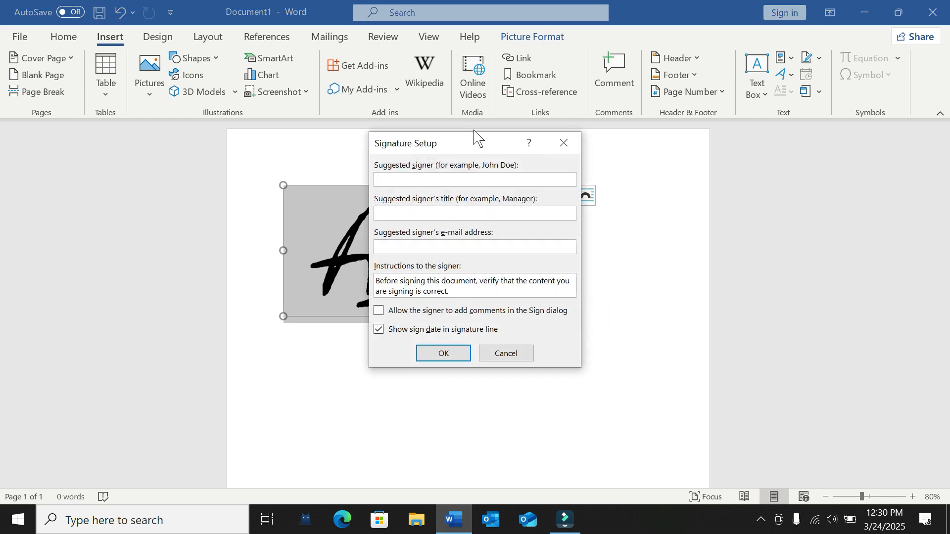
left_click(475, 179)
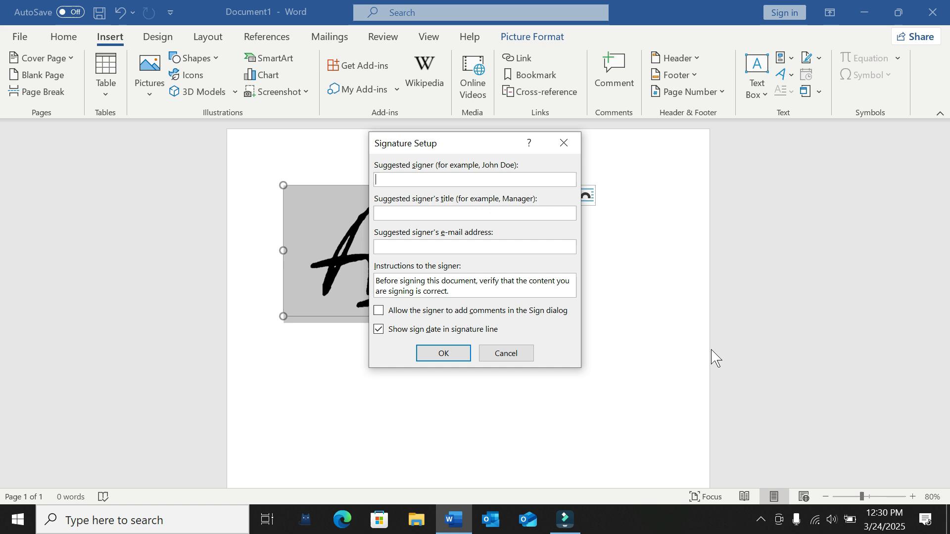
type("Ans")
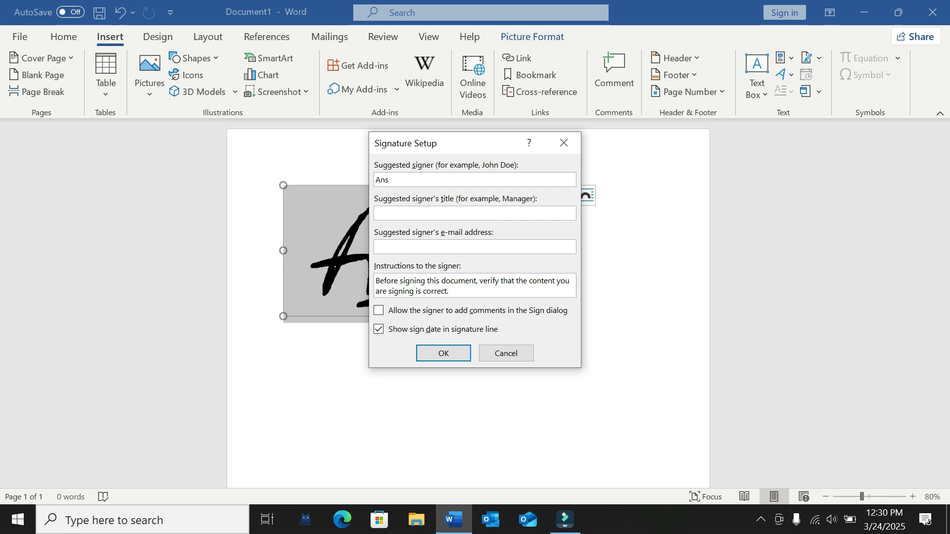
type("Manag")
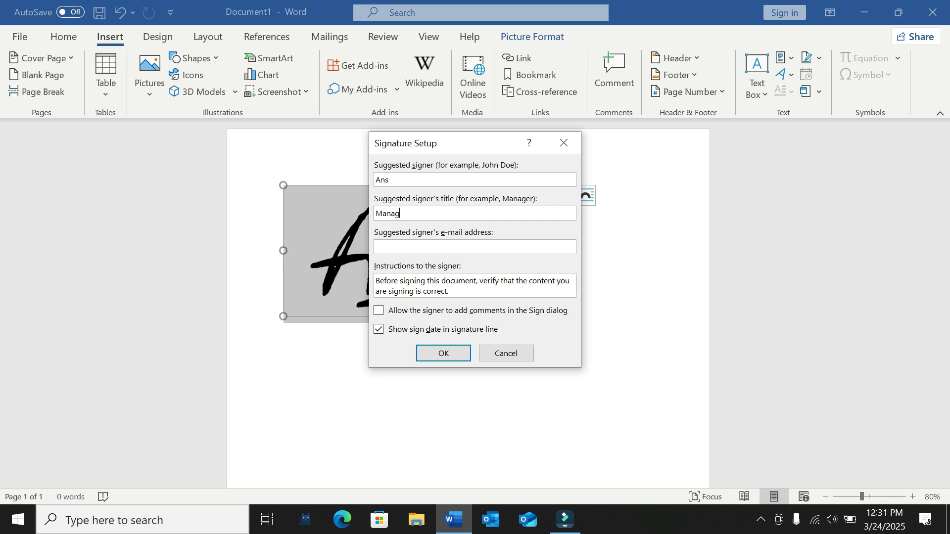
type("er")
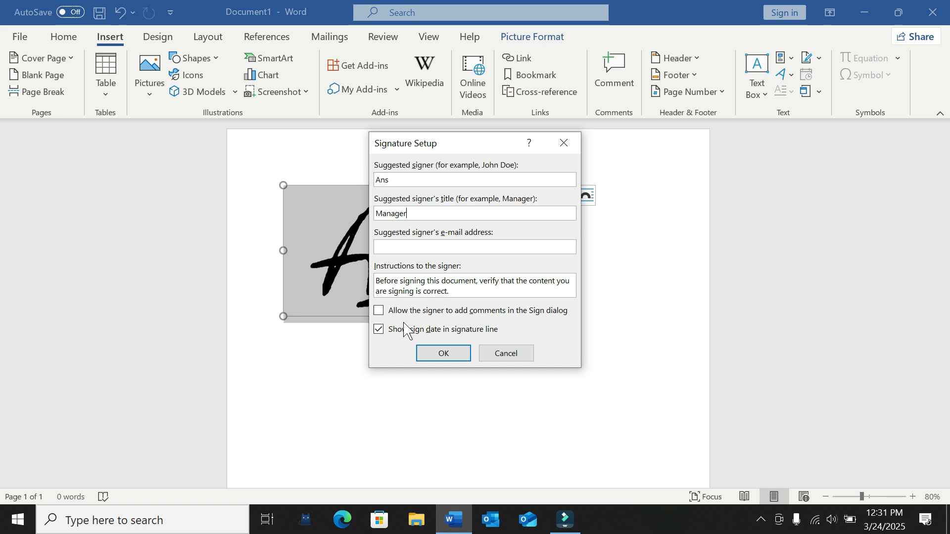
left_click(443, 353)
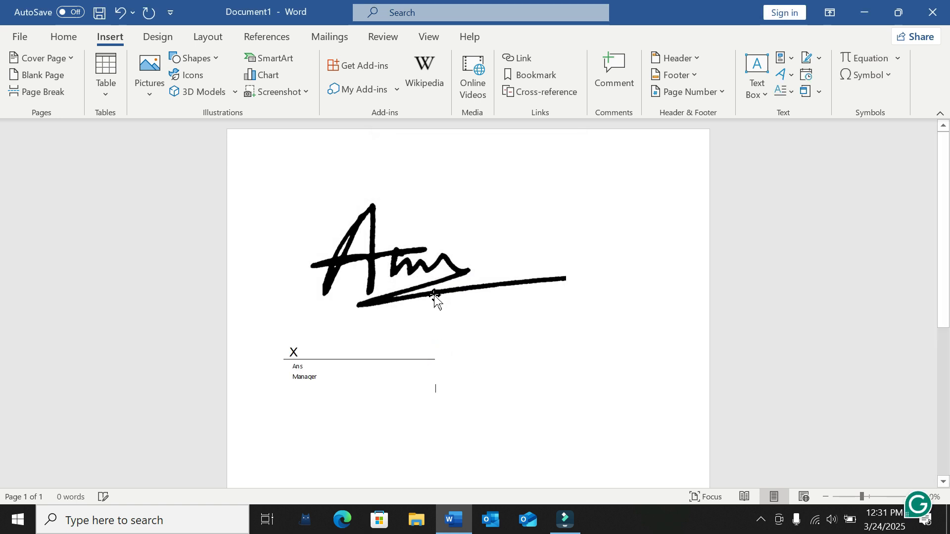
Set the signature picture's text wrapping to In Front of Text.
left_click(434, 296)
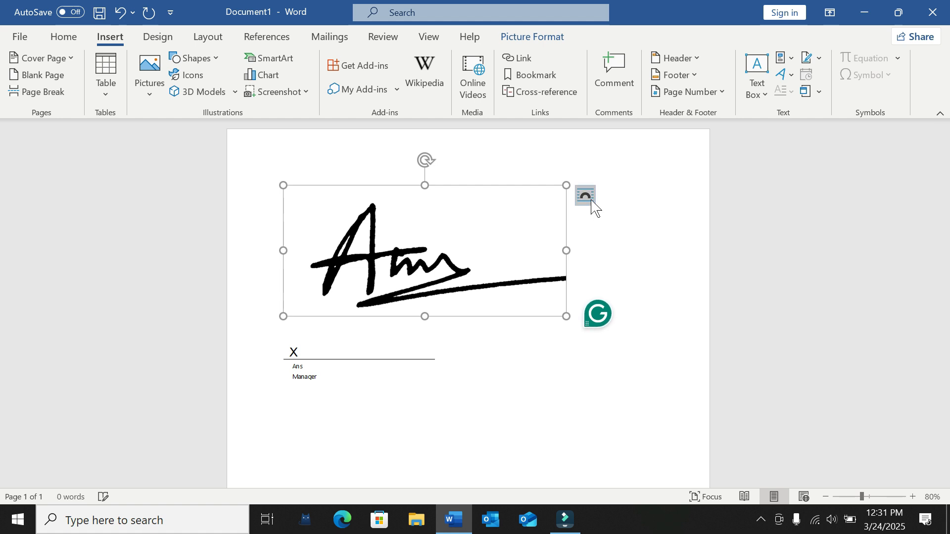
left_click(585, 195)
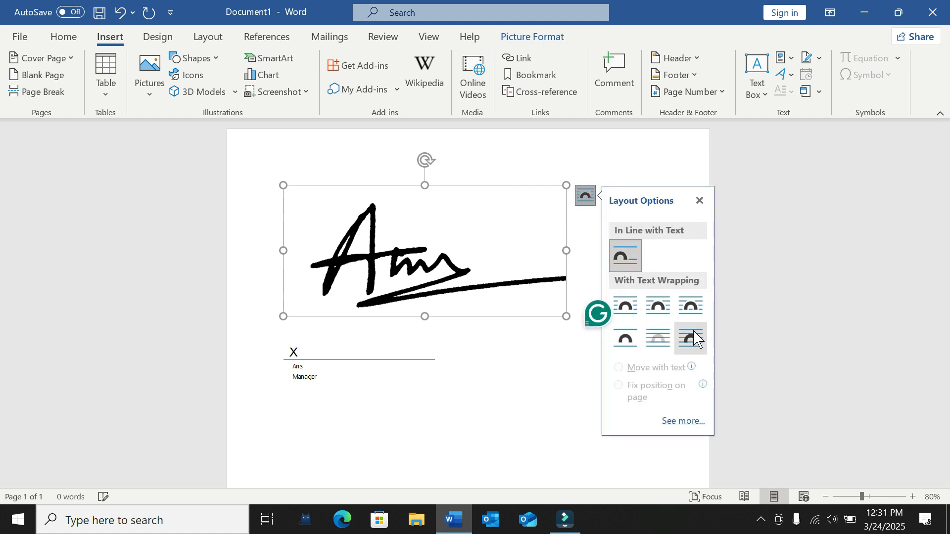
left_click(690, 338)
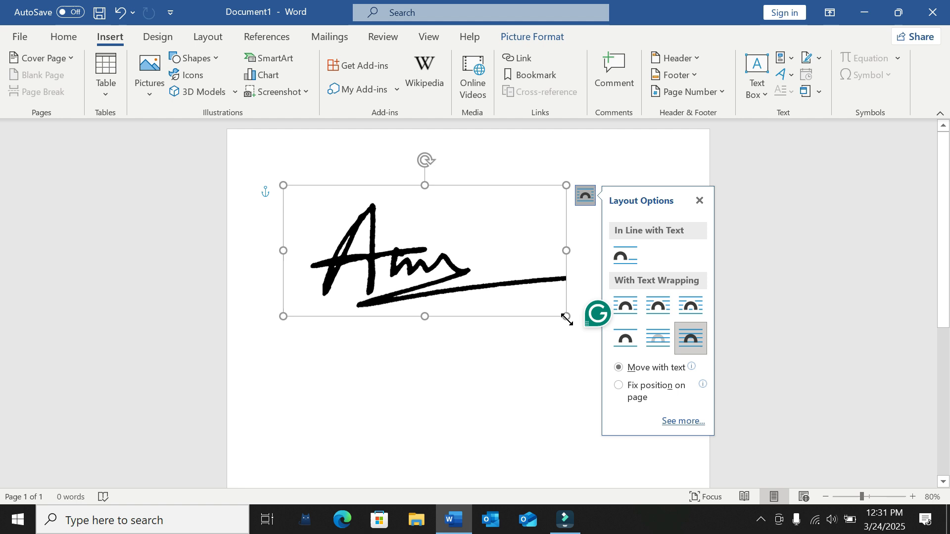
Shrink the signature picture to about half size and move it just above the line.
left_click_drag(564, 318, 425, 251)
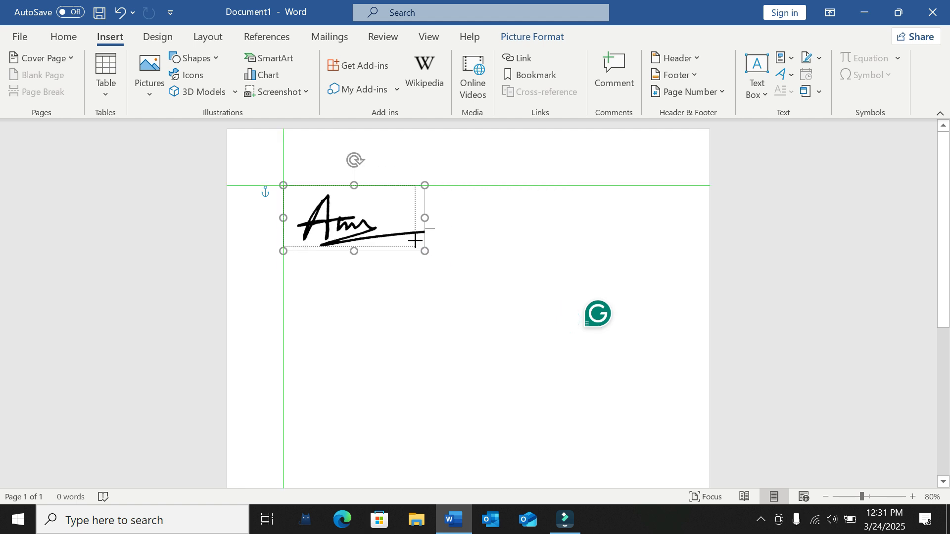
left_click_drag(355, 223, 354, 188)
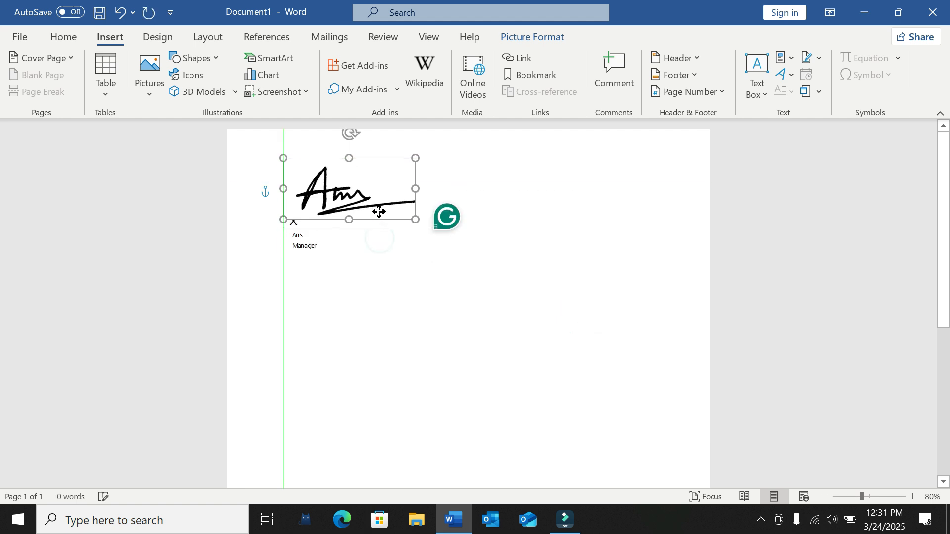